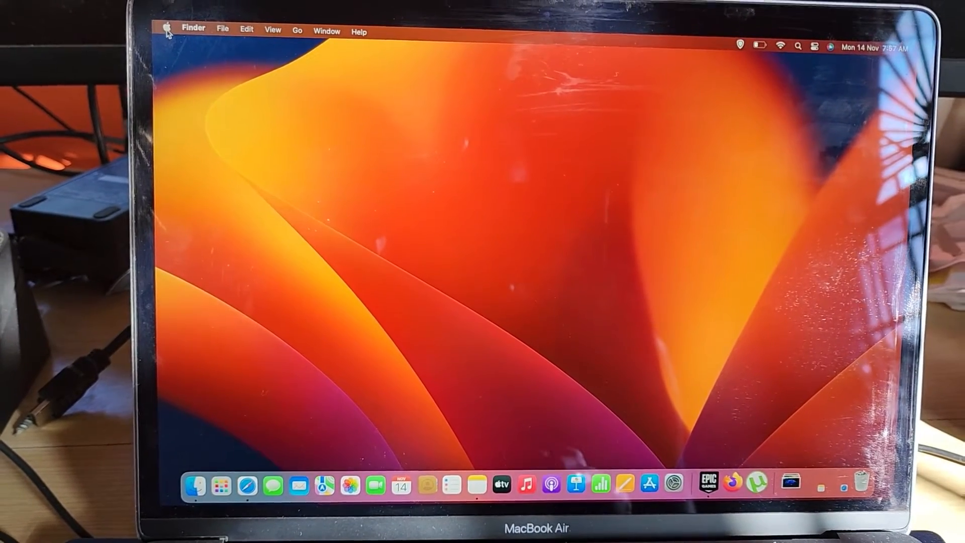
Choose System Settings from the Apple menu to show the General settings
{"action": "left_click", "coordinate": [166, 28]}
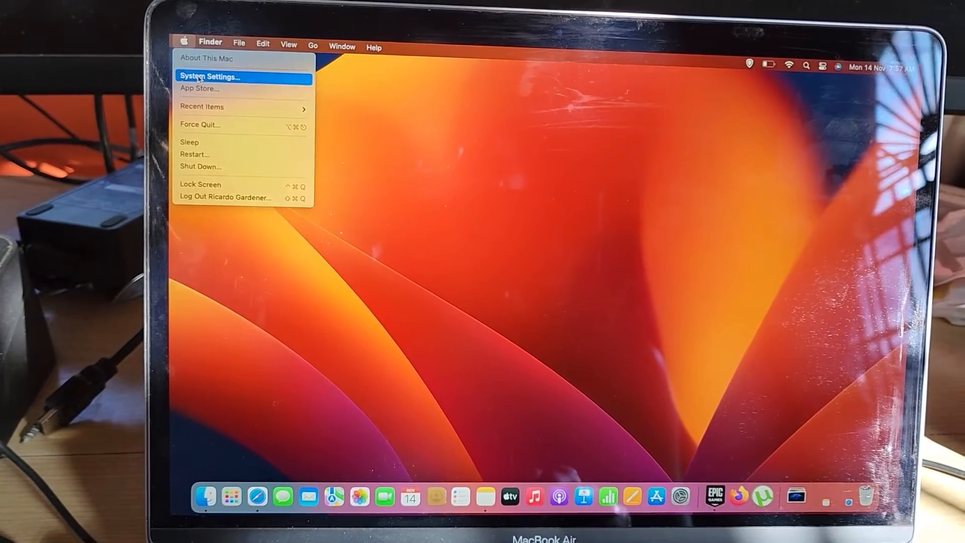
{"action": "left_click", "coordinate": [209, 76]}
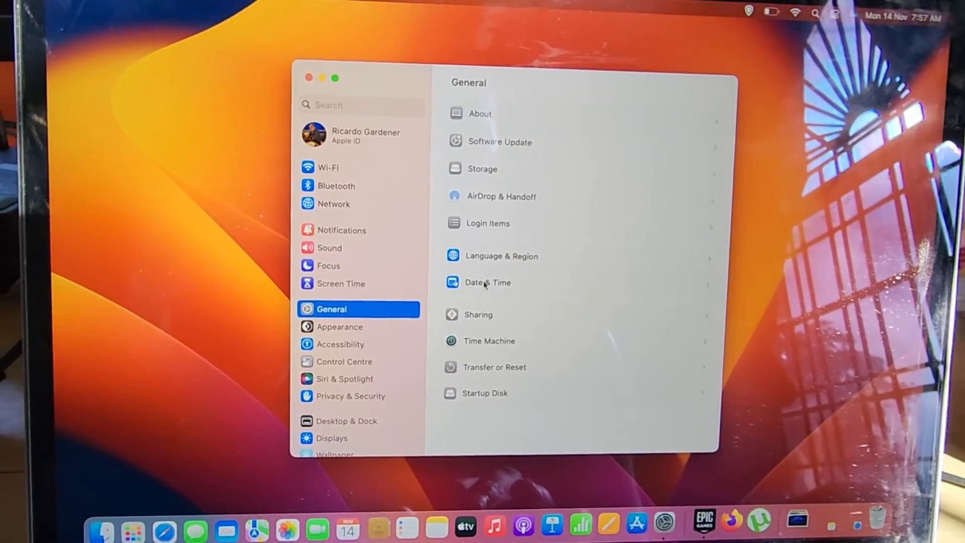
Open Date & Time from the General pane
{"action": "left_click", "coordinate": [486, 283]}
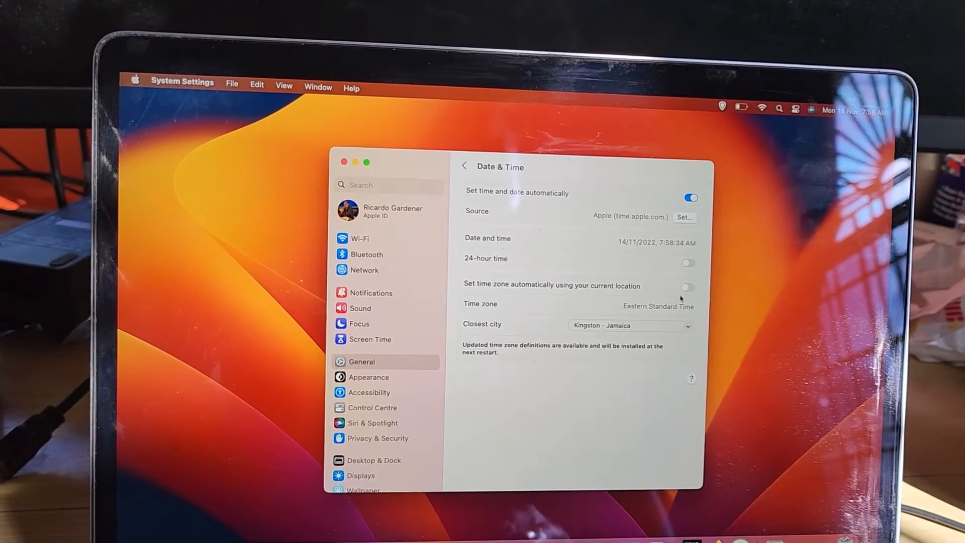
Enable location-based time zone and disable automatic time and date
{"action": "left_click", "coordinate": [688, 287]}
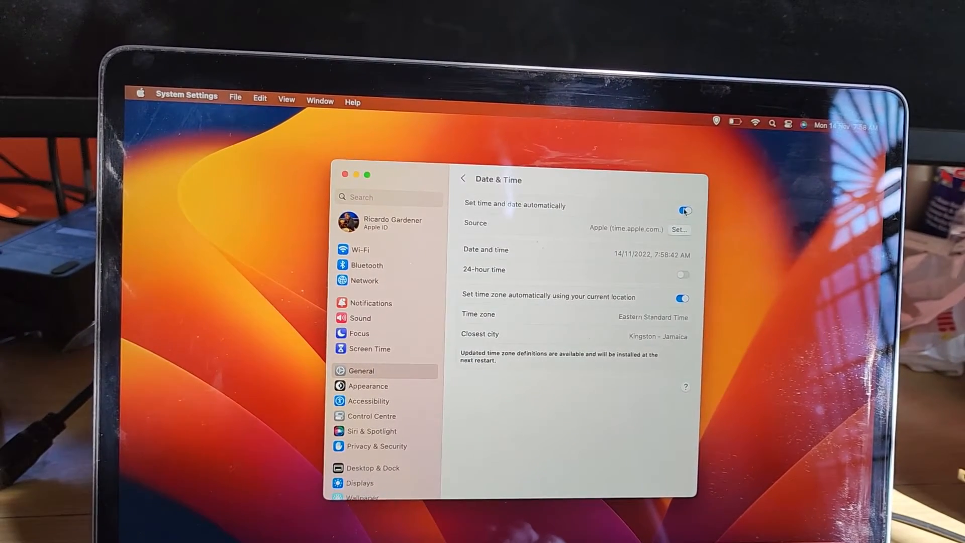
{"action": "left_click", "coordinate": [683, 211]}
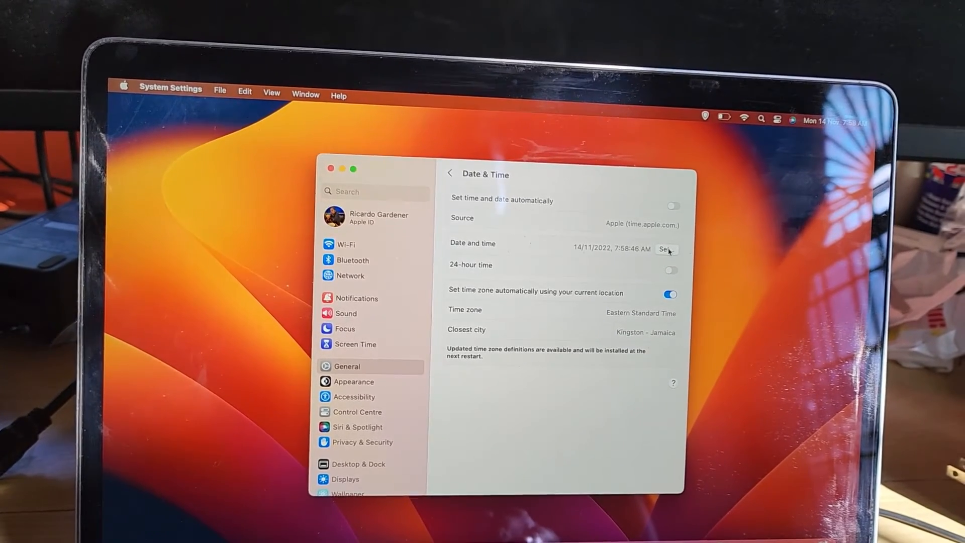
Cancel the manual date entry dialog and re-enable automatic time and date
{"action": "left_click", "coordinate": [665, 249]}
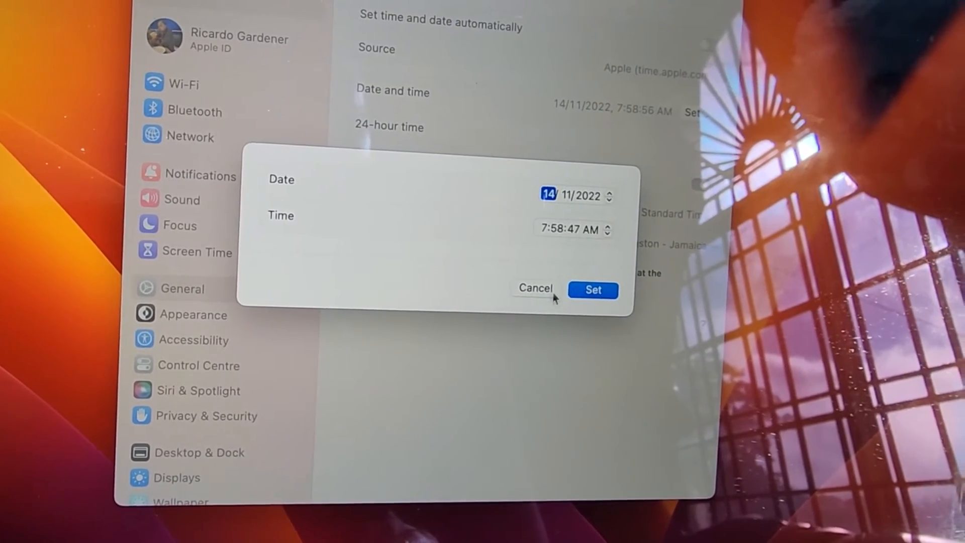
{"action": "left_click", "coordinate": [591, 290]}
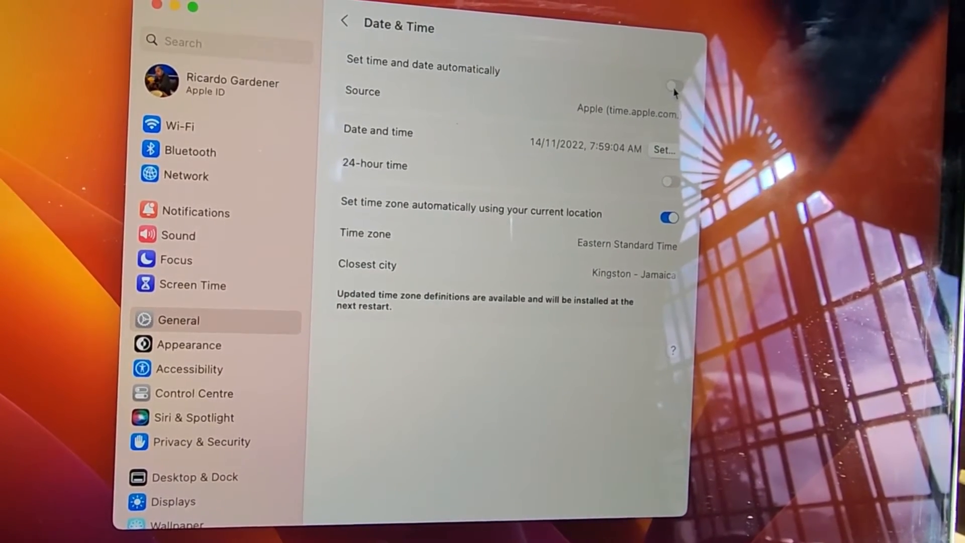
{"action": "left_click", "coordinate": [669, 85]}
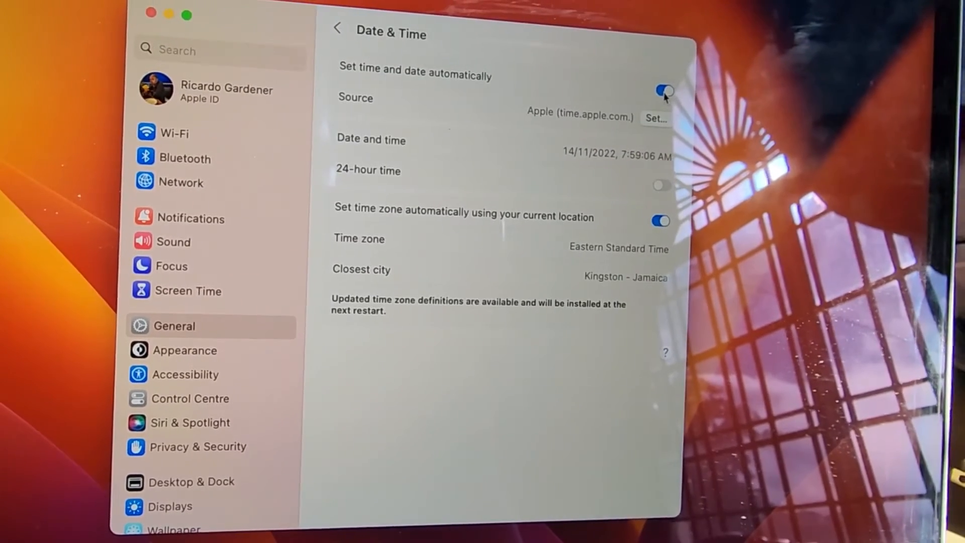